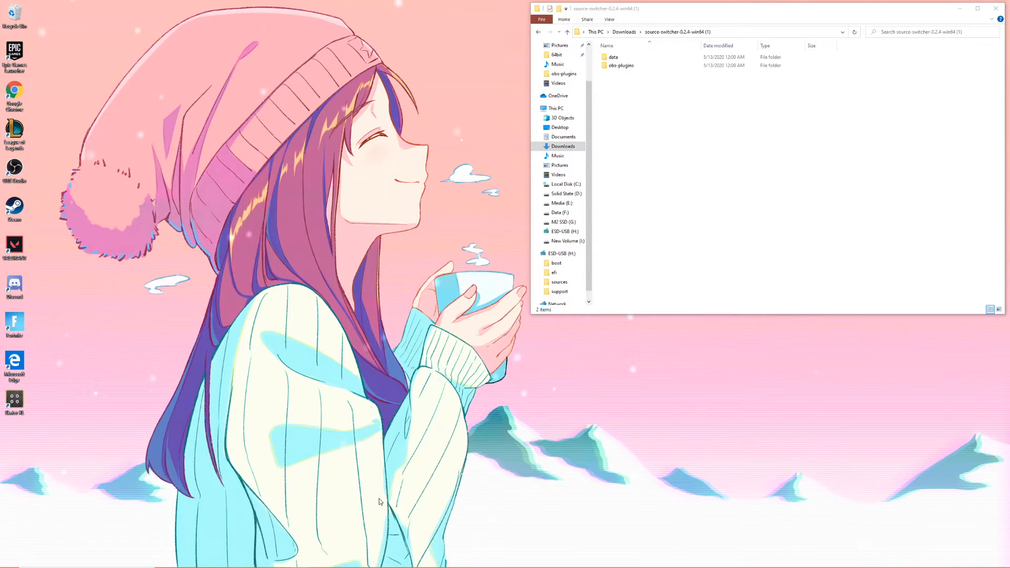
pyautogui.moveTo(282, 451)
pyautogui.write('C')
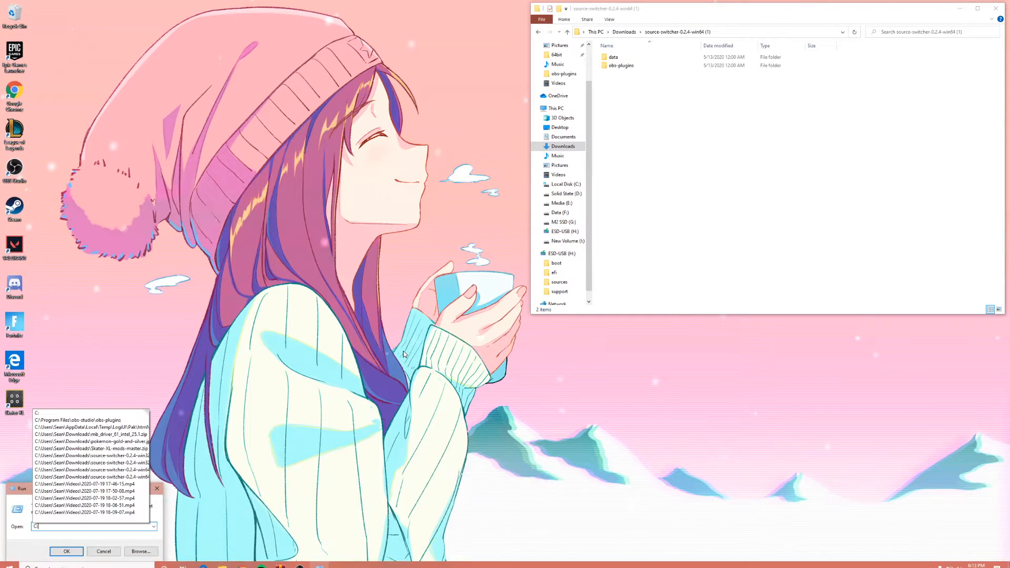
# Open C:\ in a new Explorer window and browse to Program Files\obs-studio
pyautogui.click(67, 552)
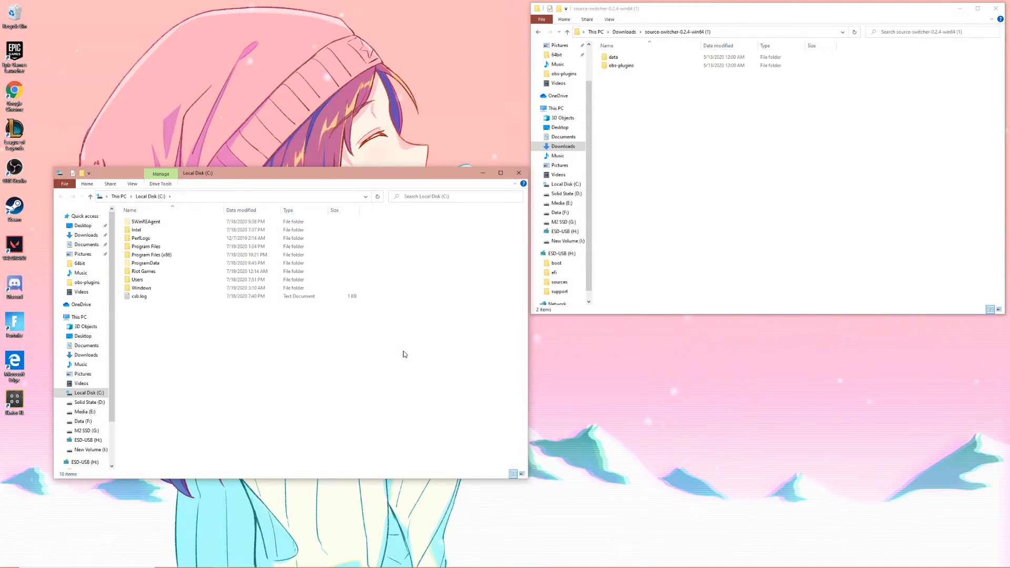
pyautogui.click(141, 238)
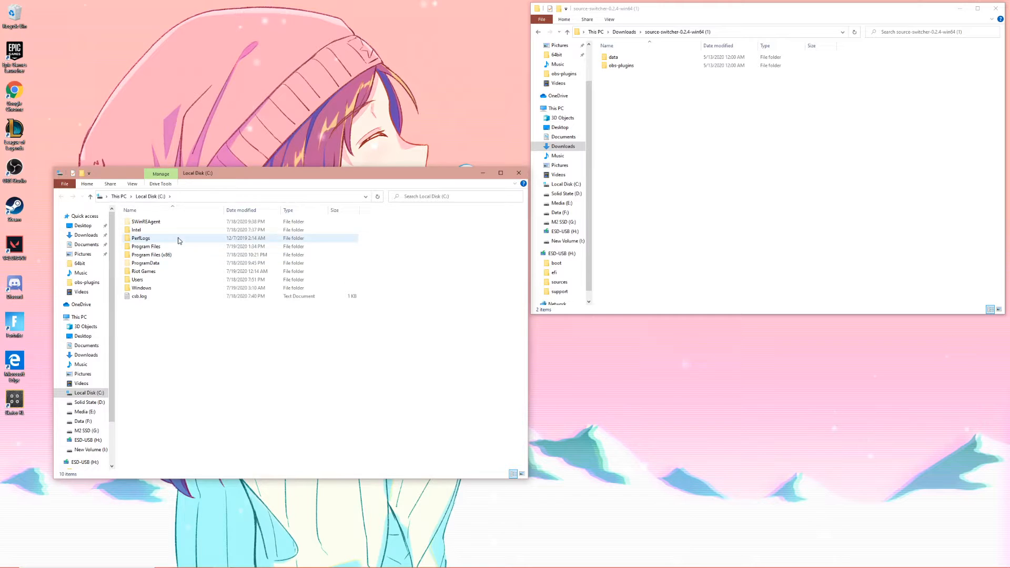
pyautogui.doubleClick(147, 246)
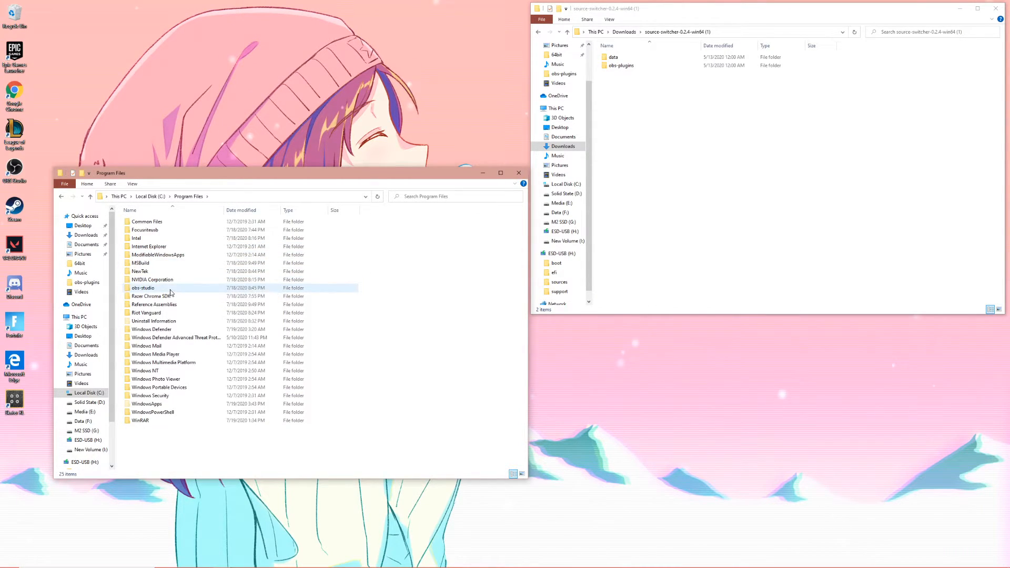
pyautogui.doubleClick(142, 288)
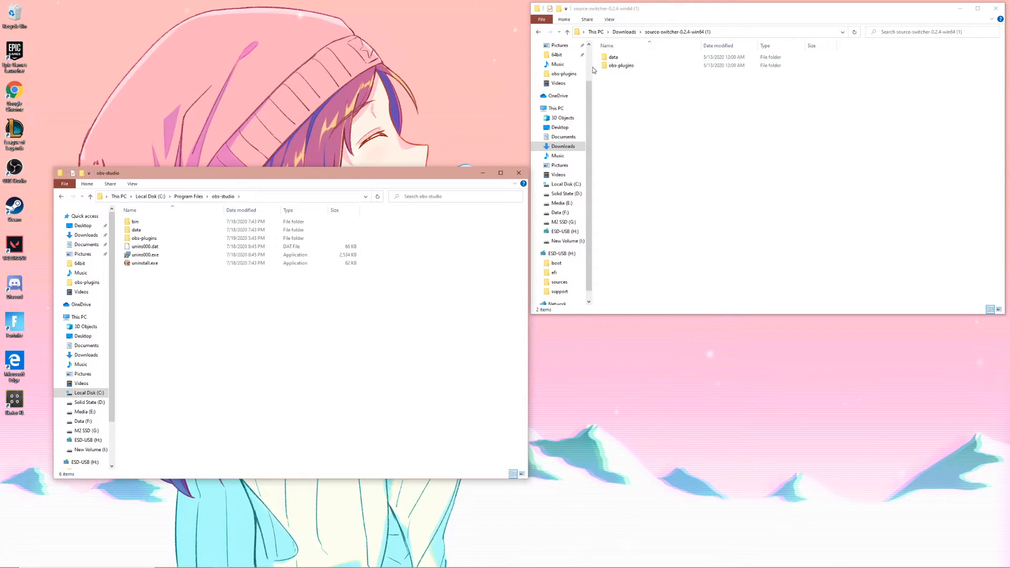
# Move the plugin's data/obs-plugins and 64bit files into obs-studio, granting administrator permission
pyautogui.doubleClick(613, 57)
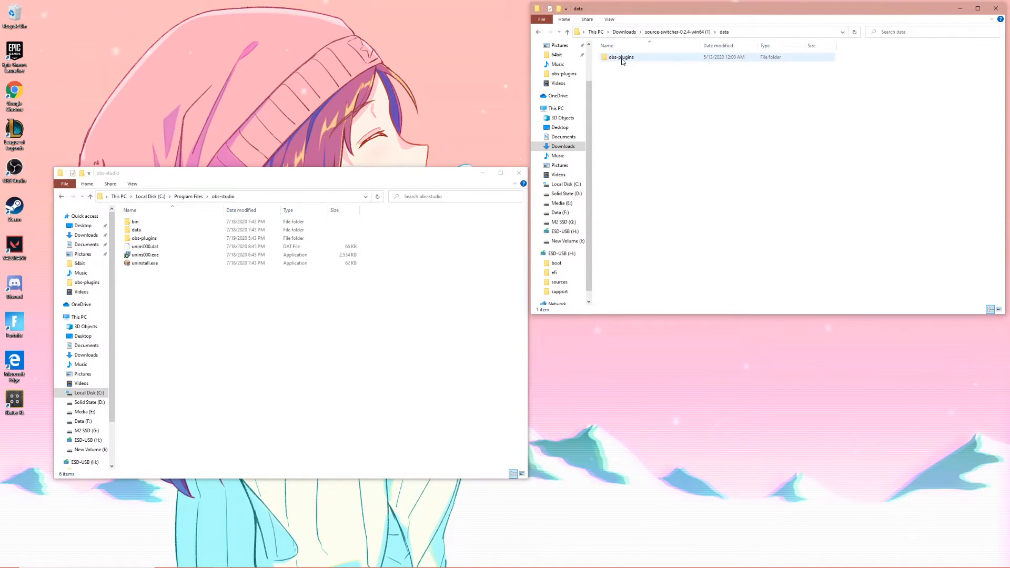
pyautogui.doubleClick(621, 57)
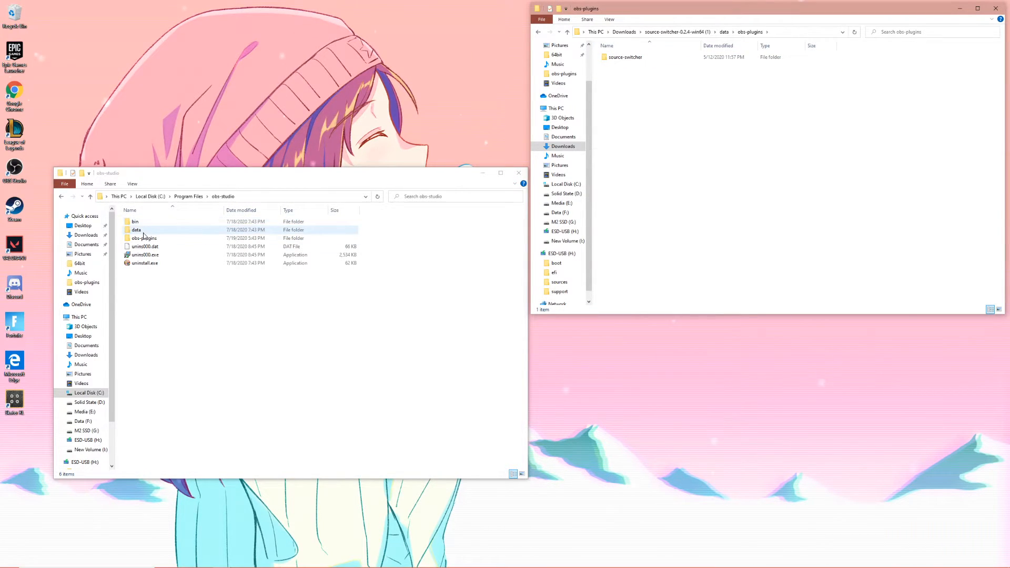
pyautogui.doubleClick(144, 238)
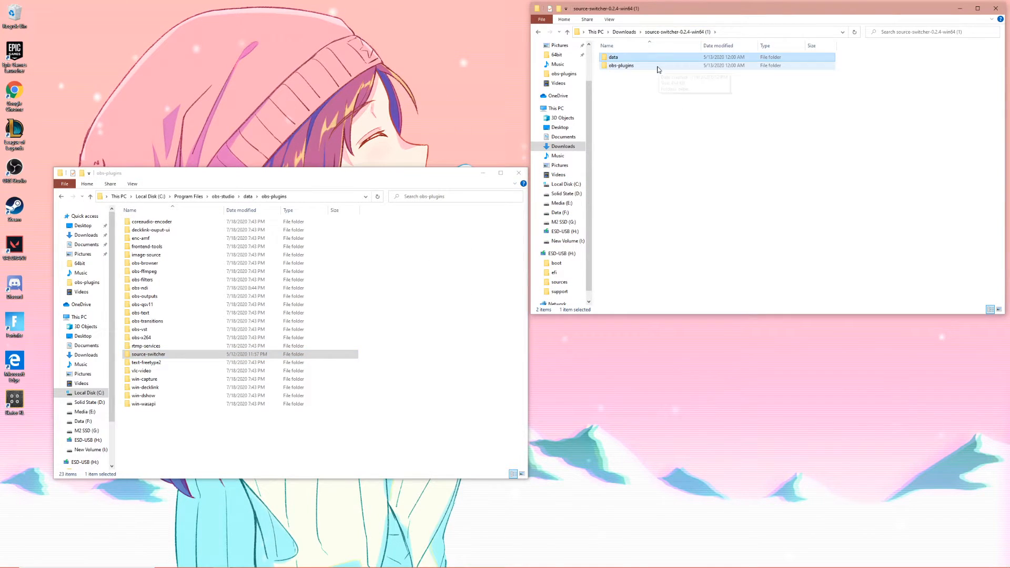
pyautogui.doubleClick(620, 65)
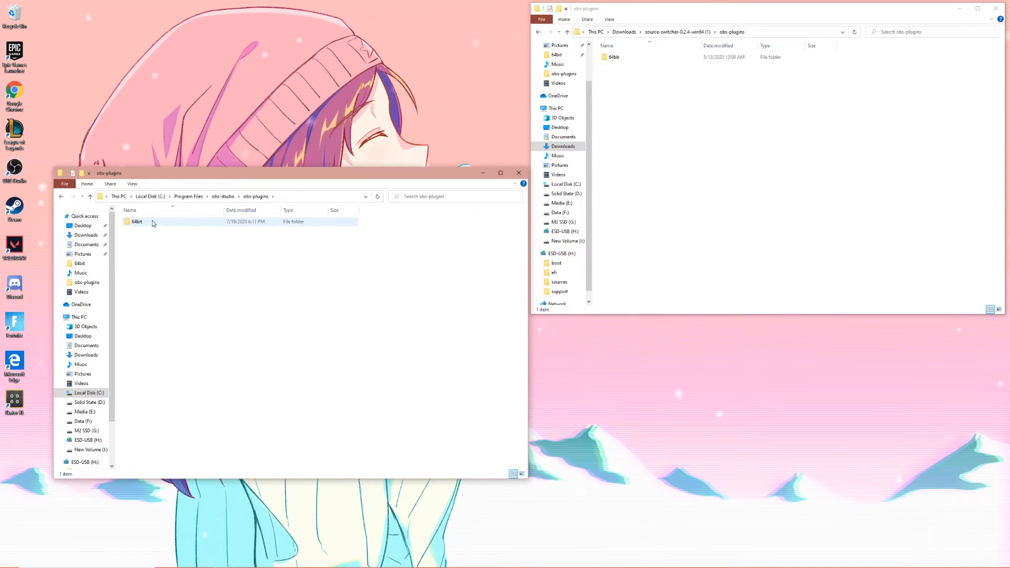
pyautogui.doubleClick(135, 222)
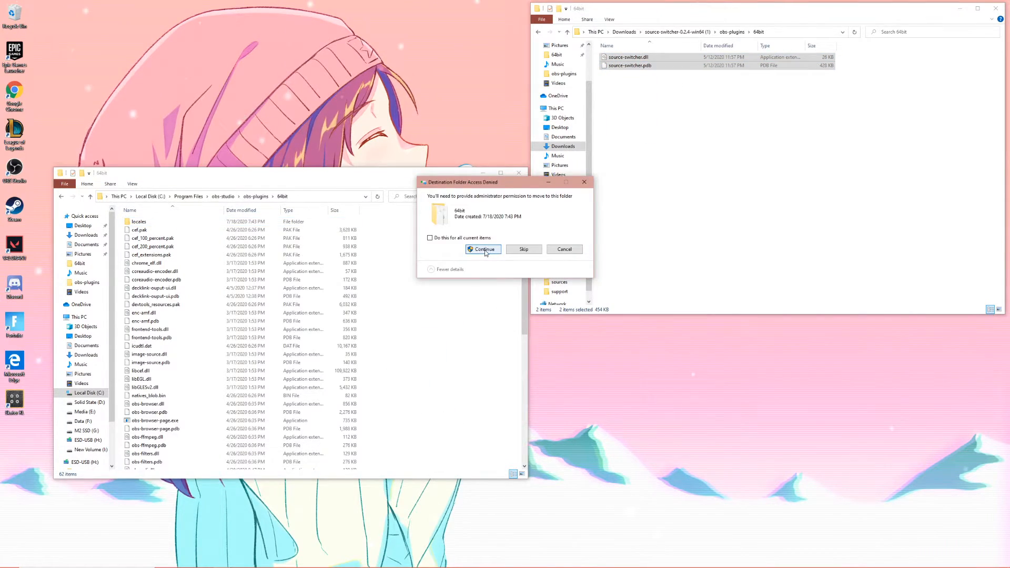
pyautogui.click(482, 250)
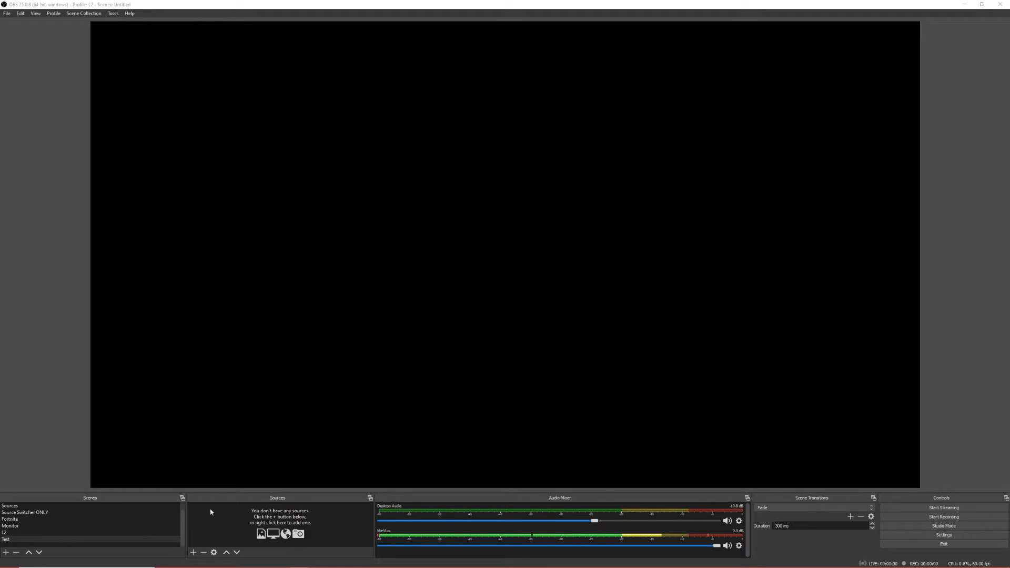
# Add a Source Switcher source to the Test scene, named Source Switcher 2
pyautogui.click(192, 553)
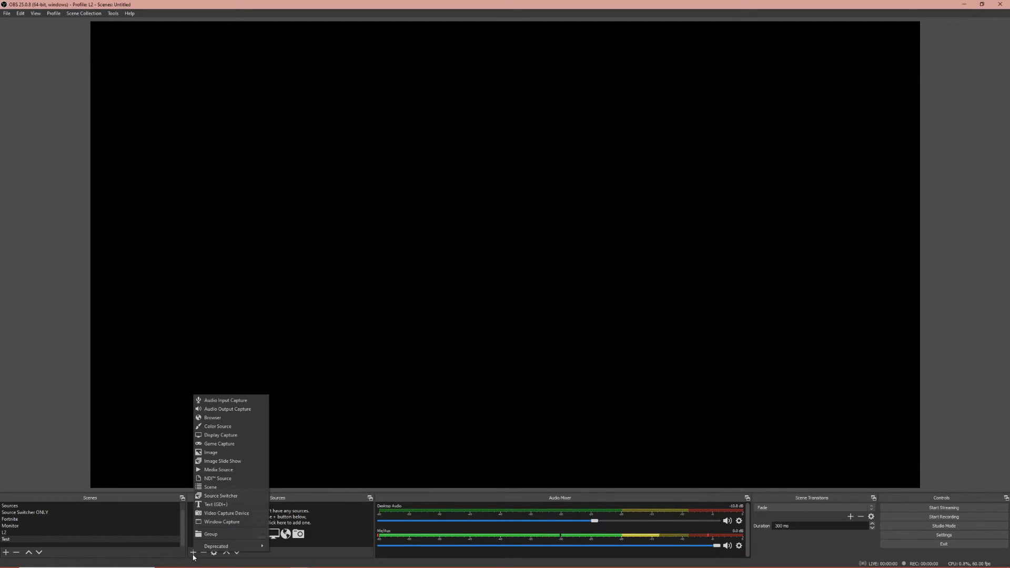
pyautogui.click(221, 495)
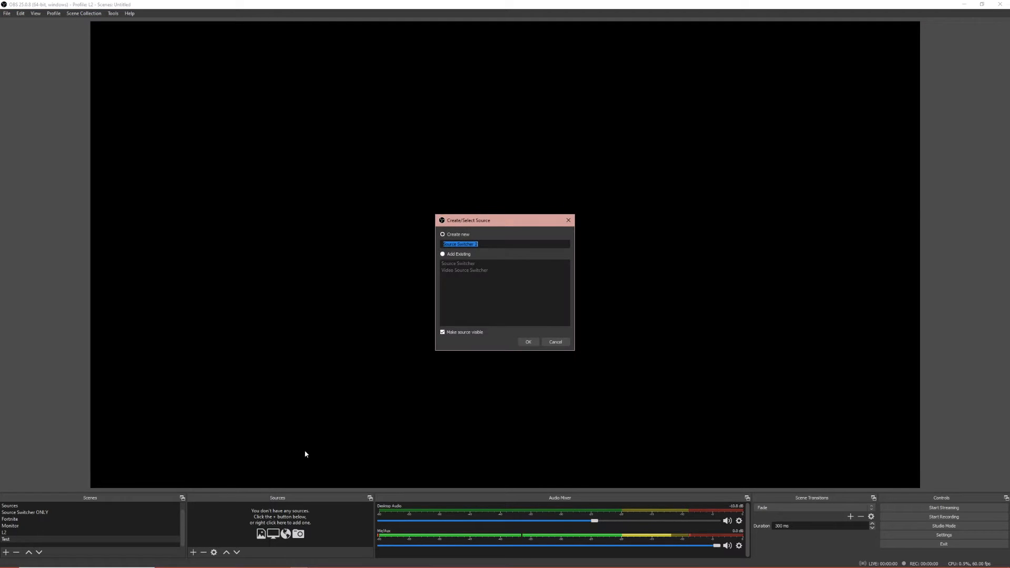
pyautogui.click(528, 342)
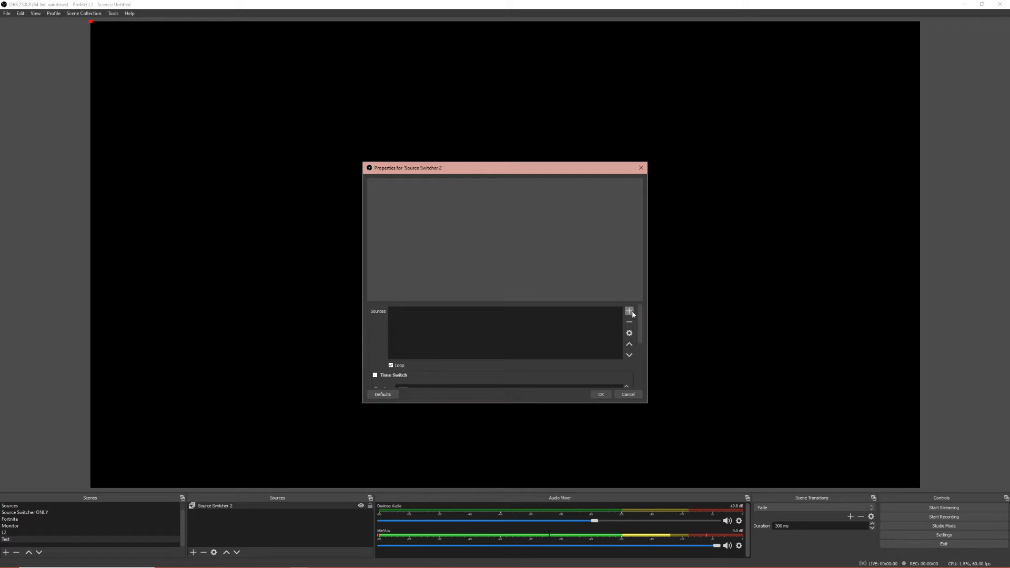
# Add the A6000 and 922 webcams to the switcher's sources list
pyautogui.click(629, 311)
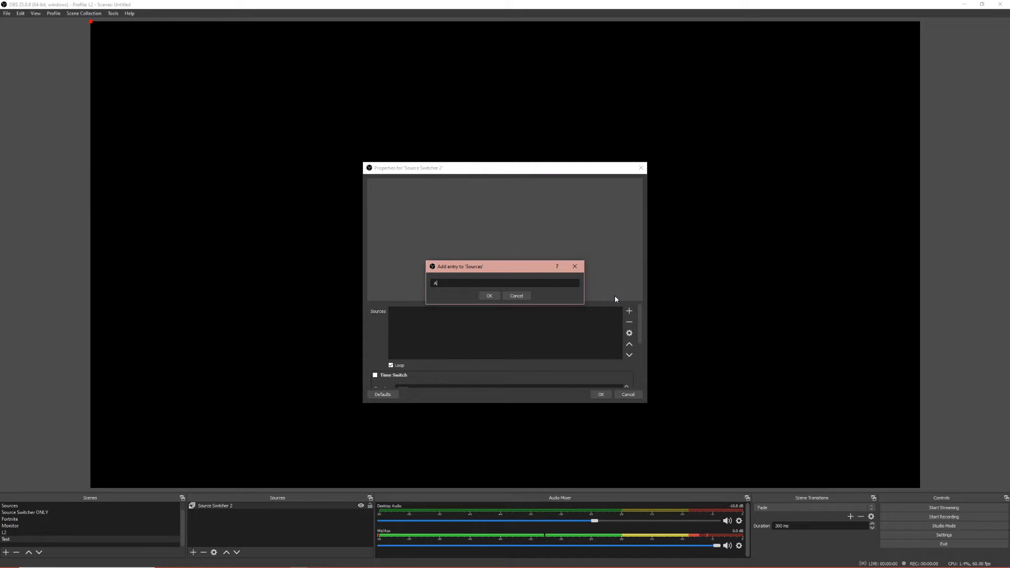
pyautogui.write('6000')
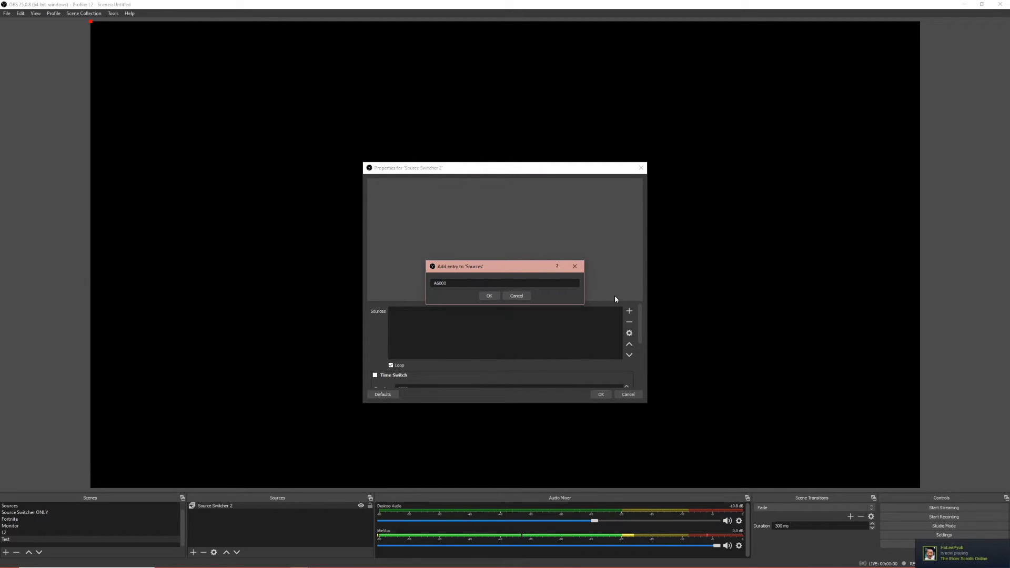
pyautogui.click(489, 296)
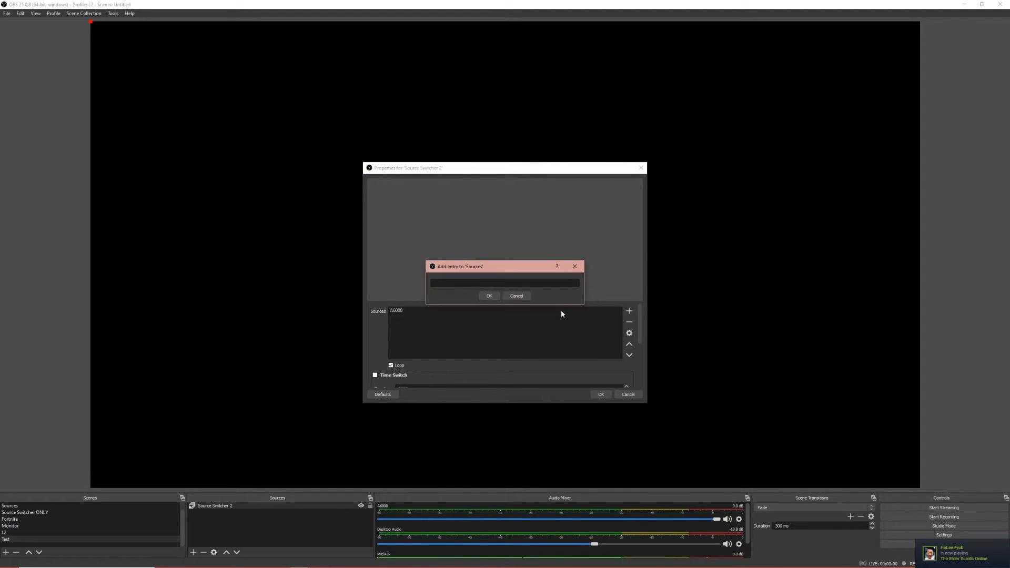
pyautogui.write('922')
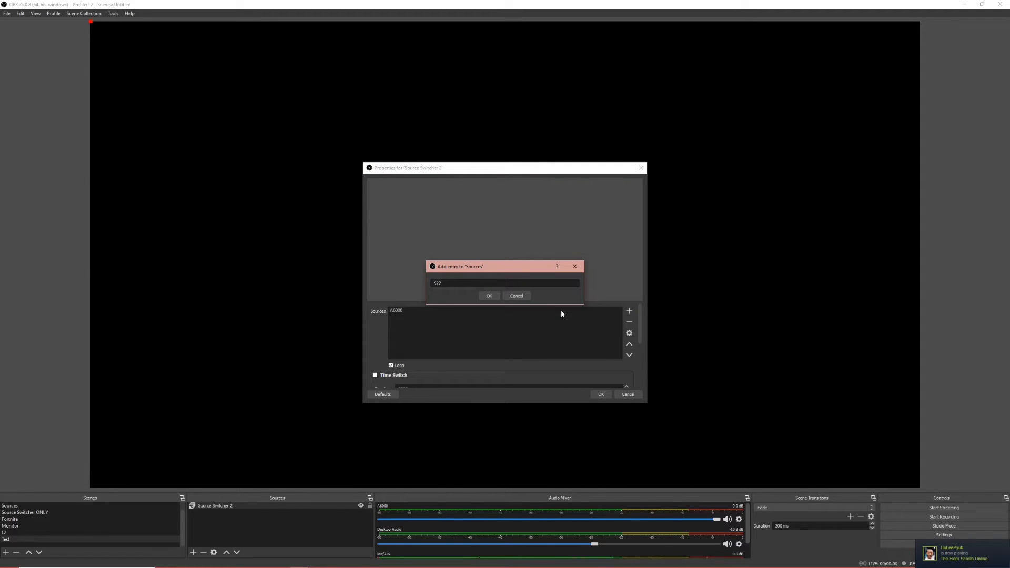
pyautogui.click(489, 296)
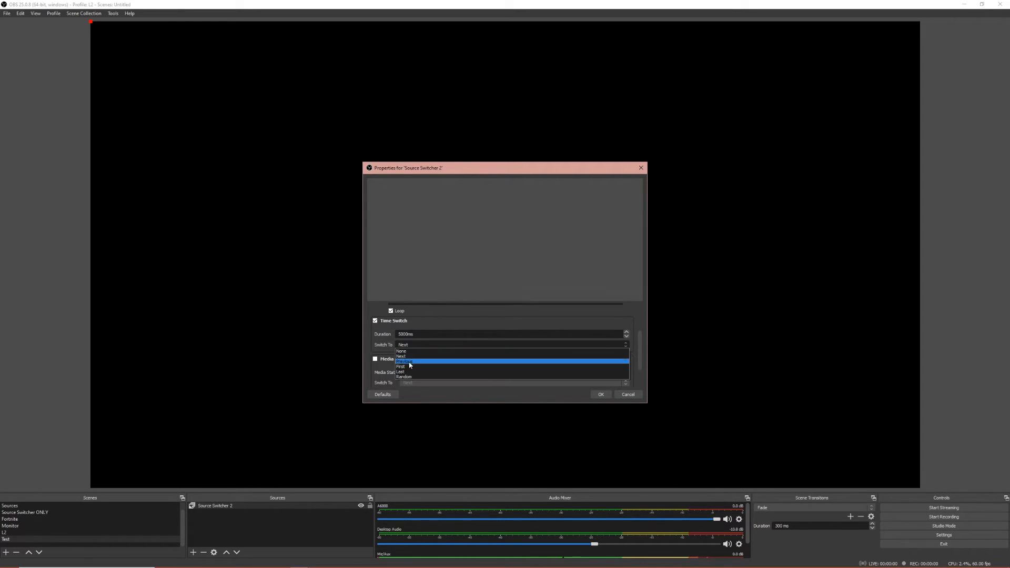
pyautogui.moveTo(539, 330)
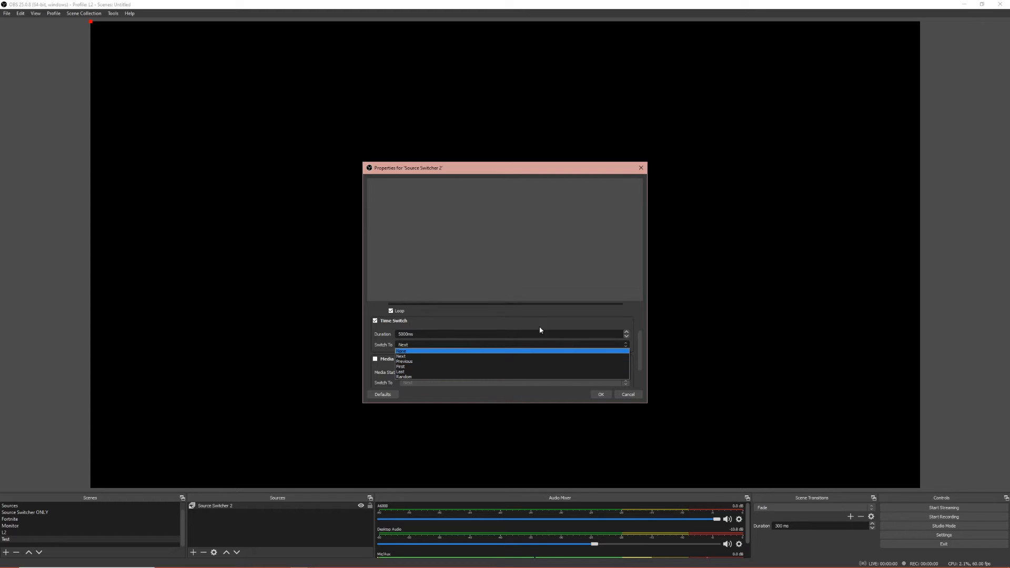
# Set the switcher to switch to Next with a Cut transition, and save the properties
pyautogui.click(403, 345)
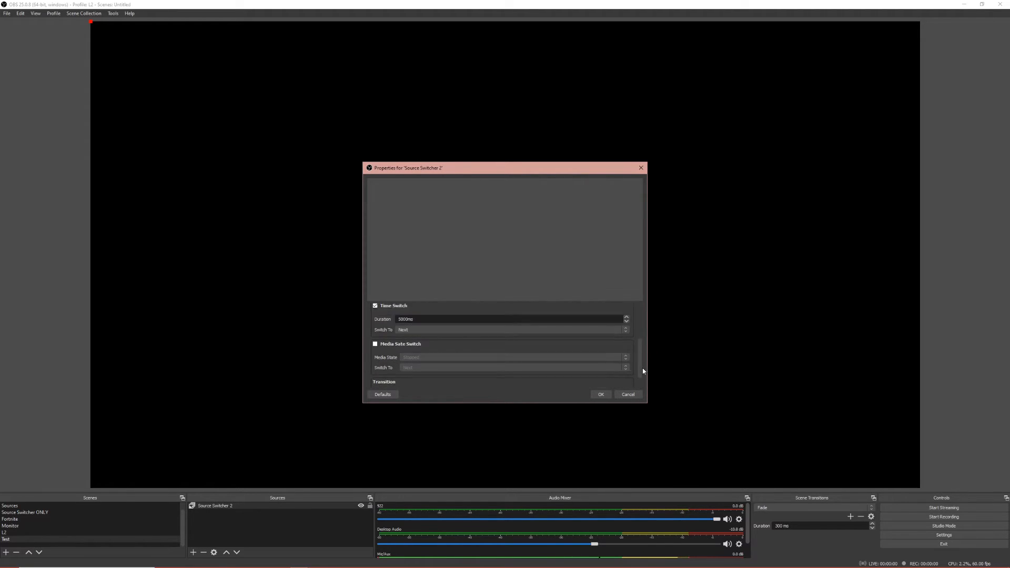
pyautogui.scroll(-3)
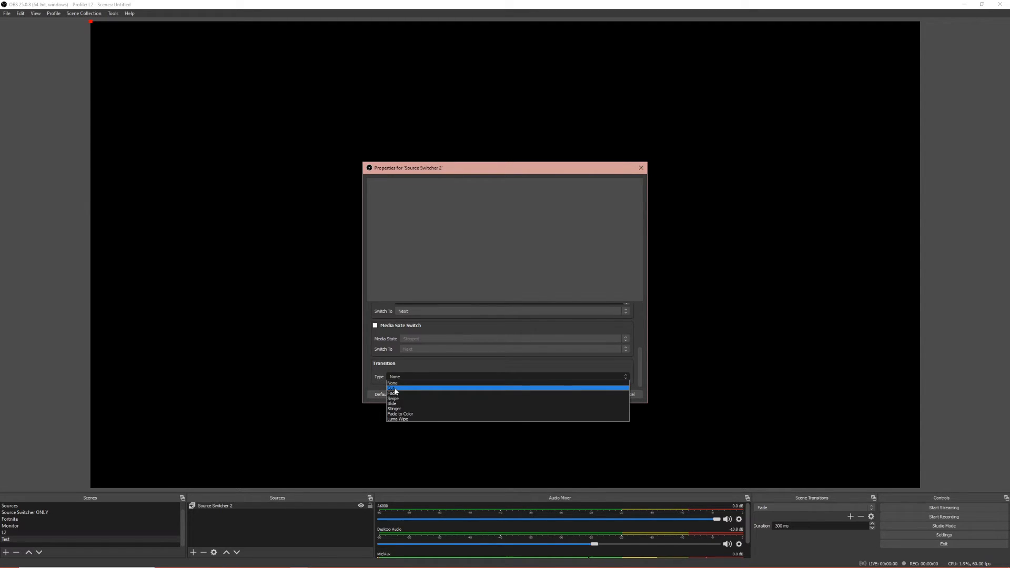
pyautogui.click(393, 388)
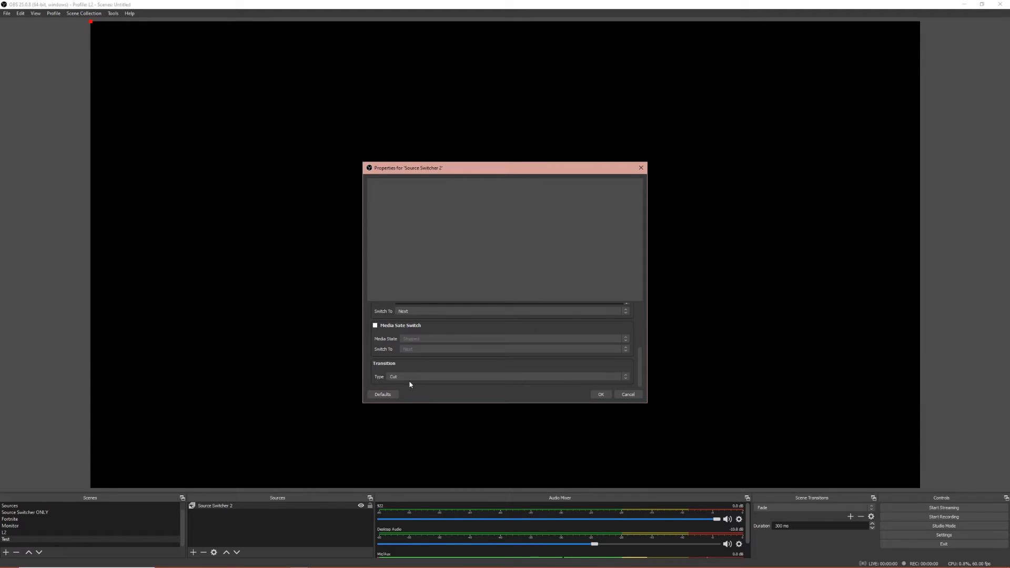
pyautogui.moveTo(401, 389)
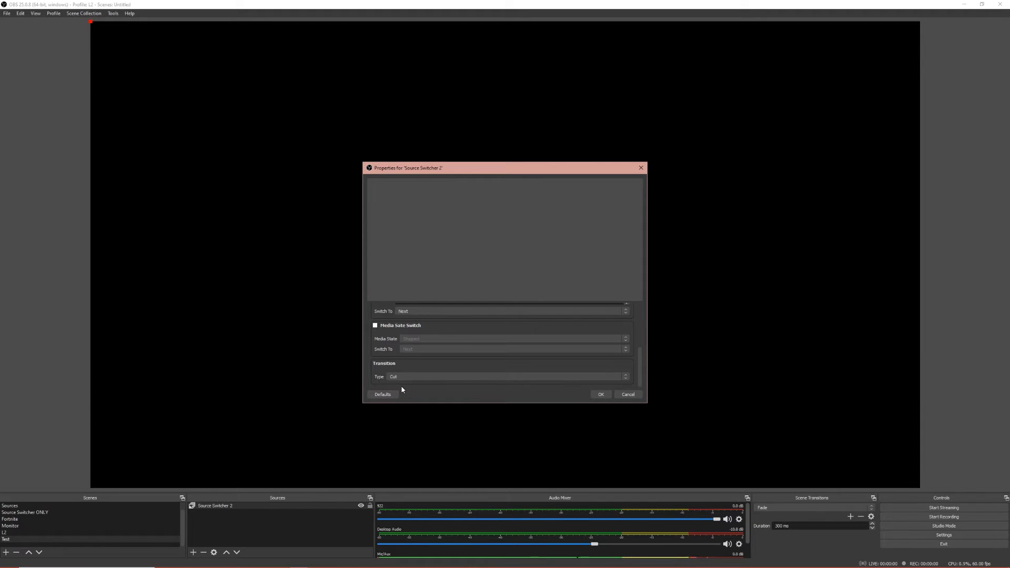
pyautogui.moveTo(417, 393)
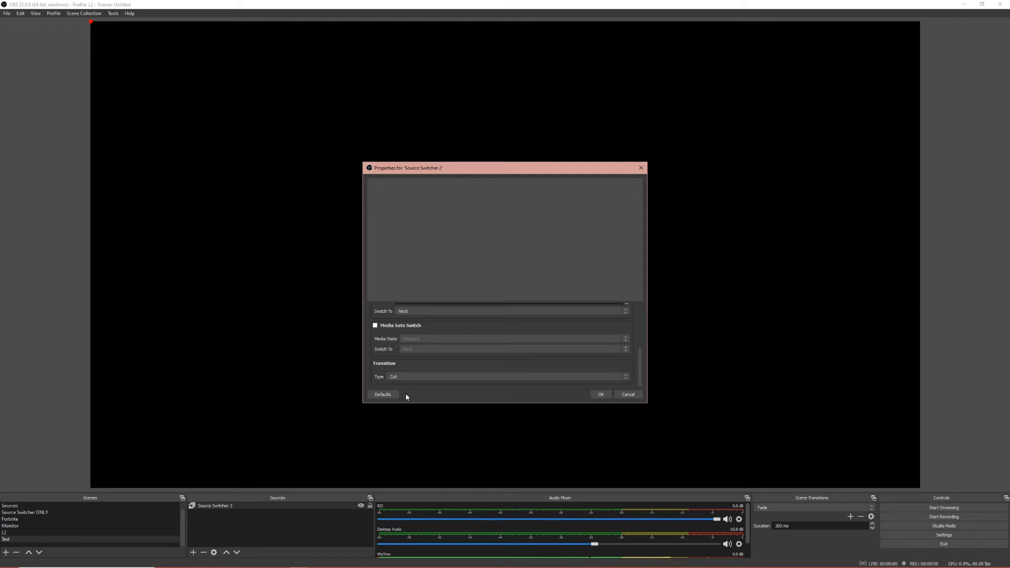
pyautogui.moveTo(405, 402)
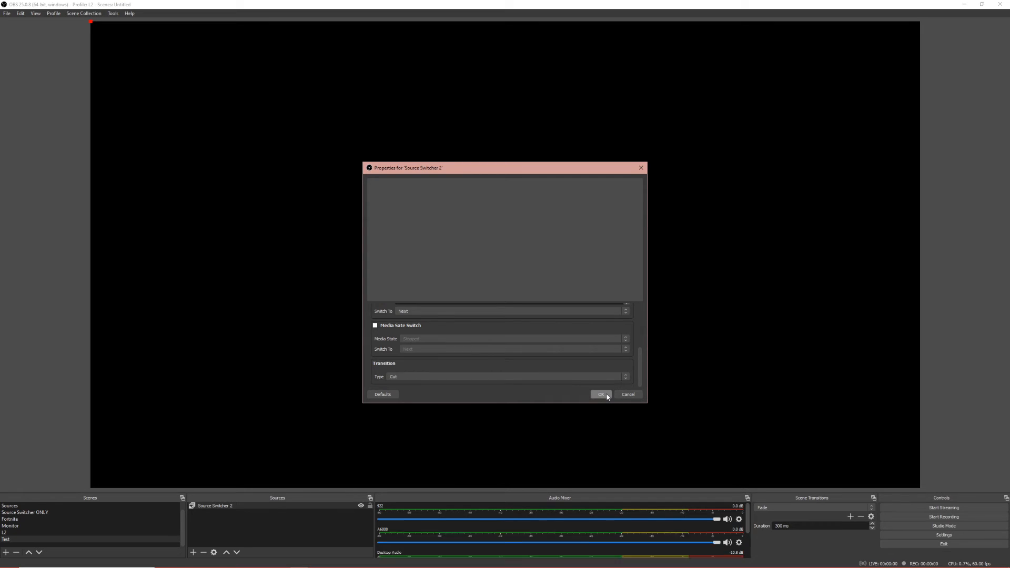
pyautogui.click(600, 394)
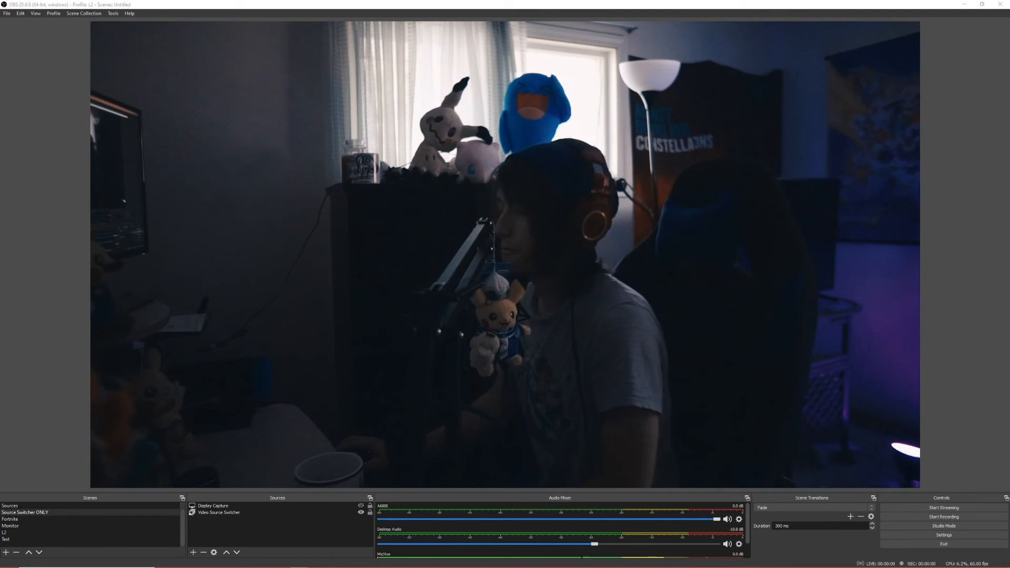